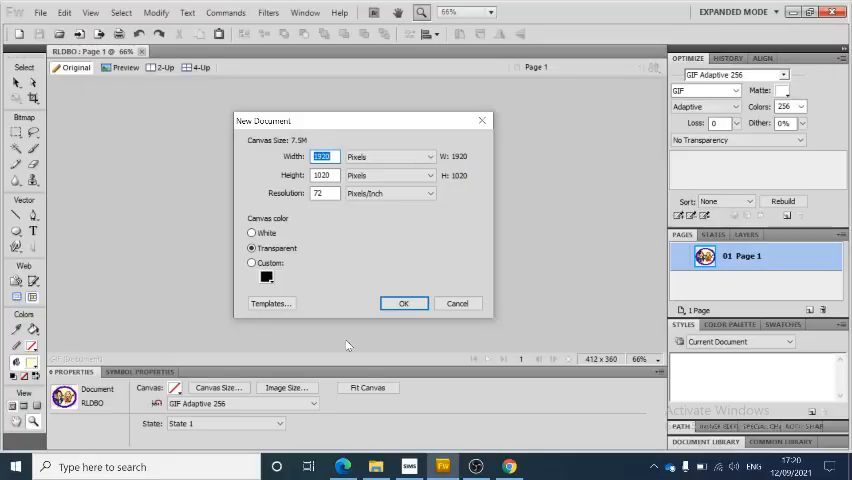
Step: Create a new 500×500 px document with a transparent canvas via File > New
{"action": "left_click", "coordinate": [404, 304]}
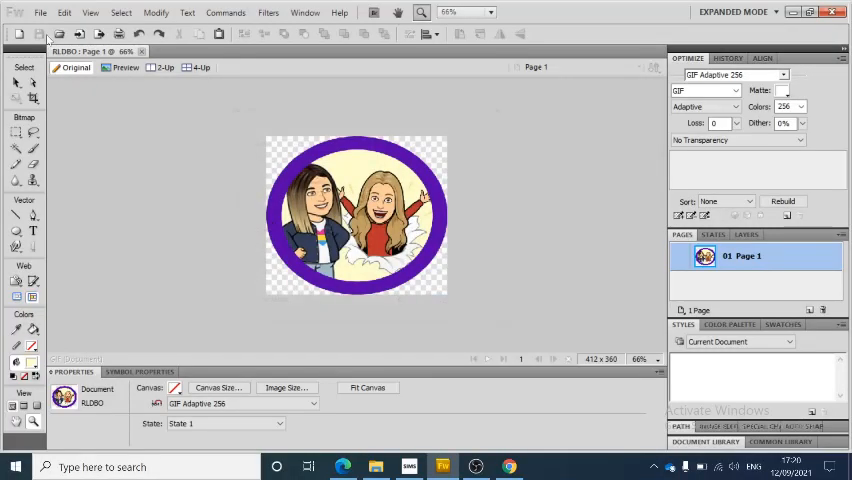
{"action": "left_click", "coordinate": [40, 12]}
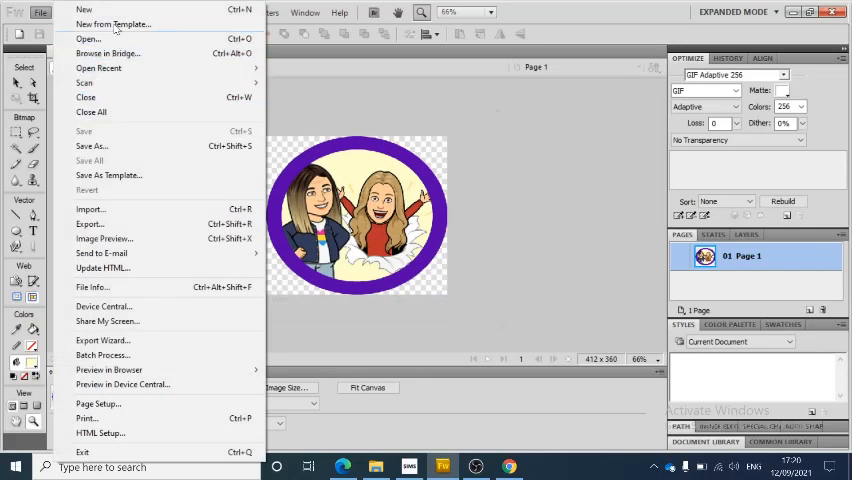
{"action": "left_click", "coordinate": [84, 8]}
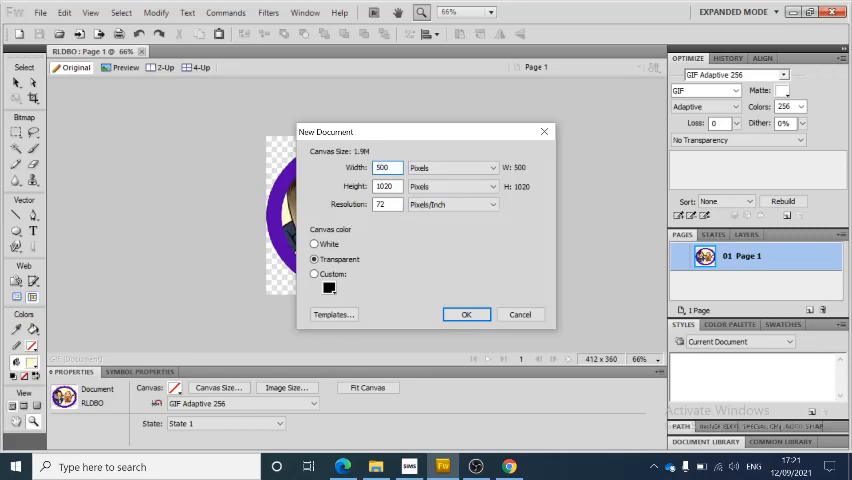
{"action": "type", "text": "500"}
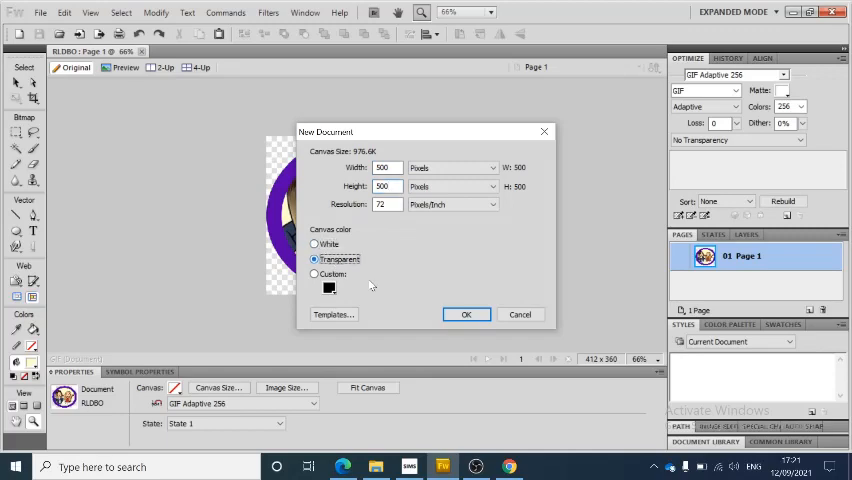
{"action": "left_click", "coordinate": [466, 314]}
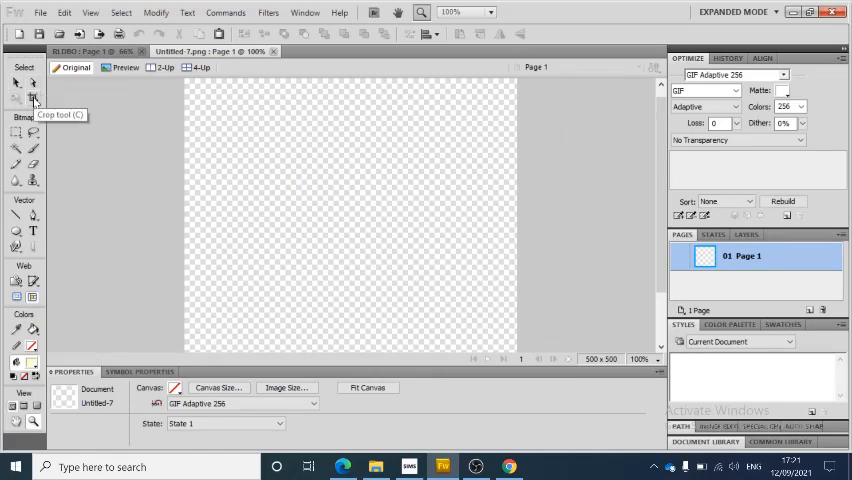
{"action": "mouse_move", "coordinate": [24, 128]}
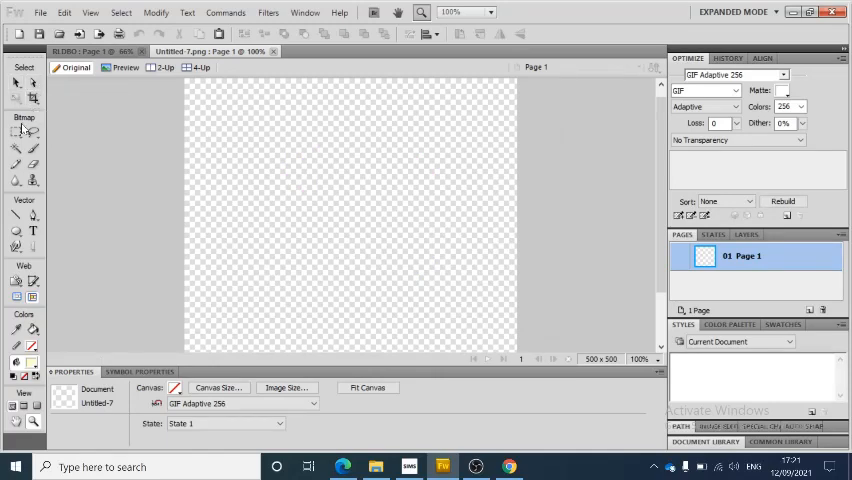
{"action": "mouse_move", "coordinate": [16, 136]}
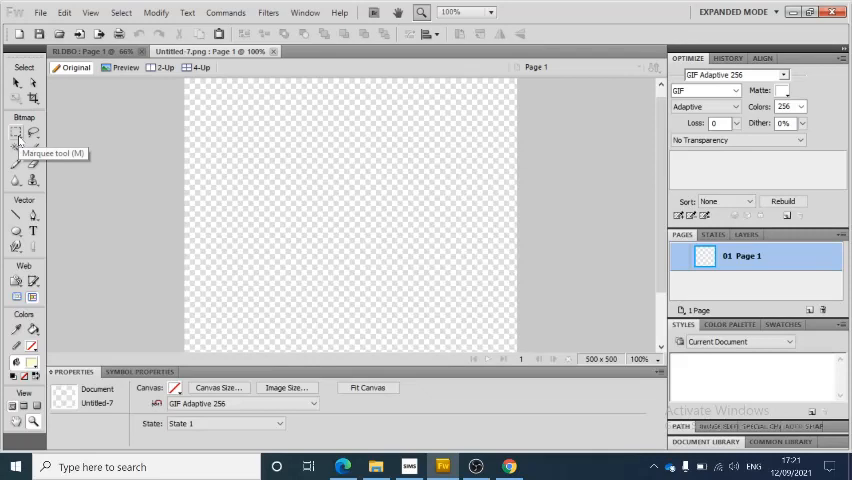
{"action": "left_click", "coordinate": [16, 132]}
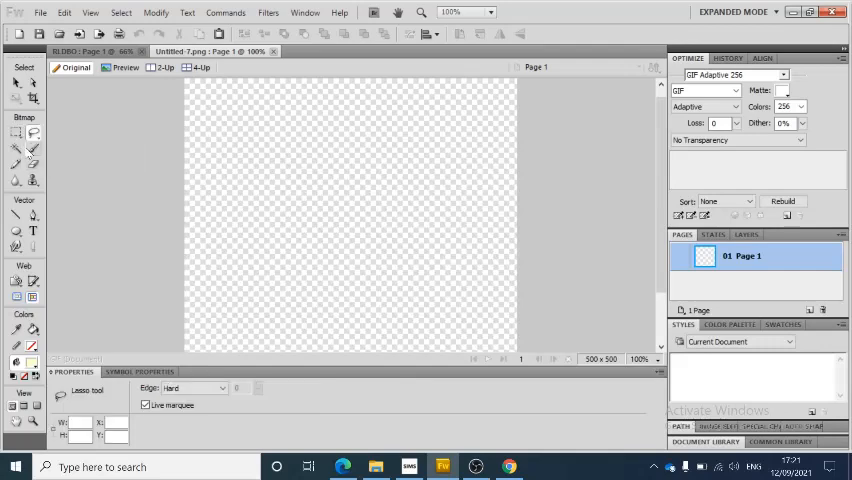
{"action": "left_click", "coordinate": [16, 148]}
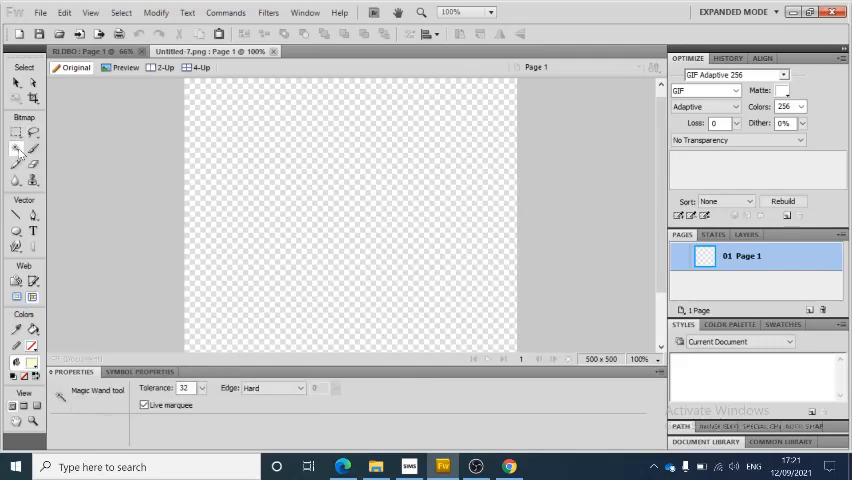
{"action": "mouse_move", "coordinate": [16, 148]}
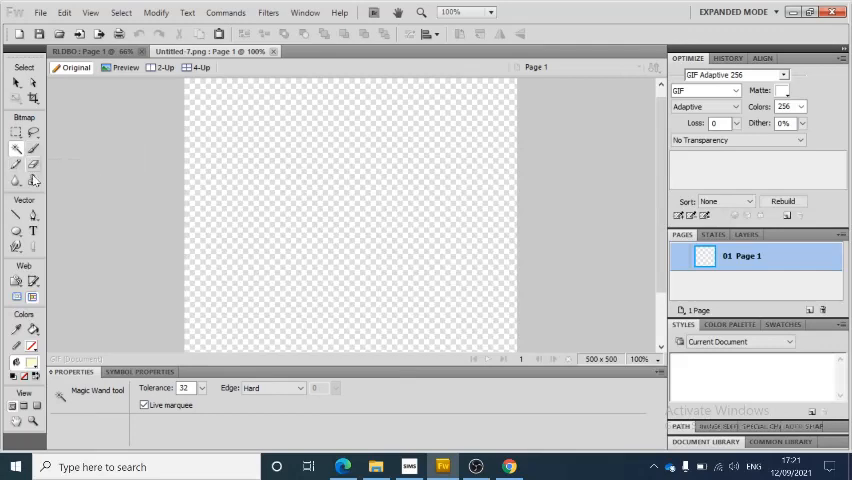
{"action": "mouse_move", "coordinate": [30, 216]}
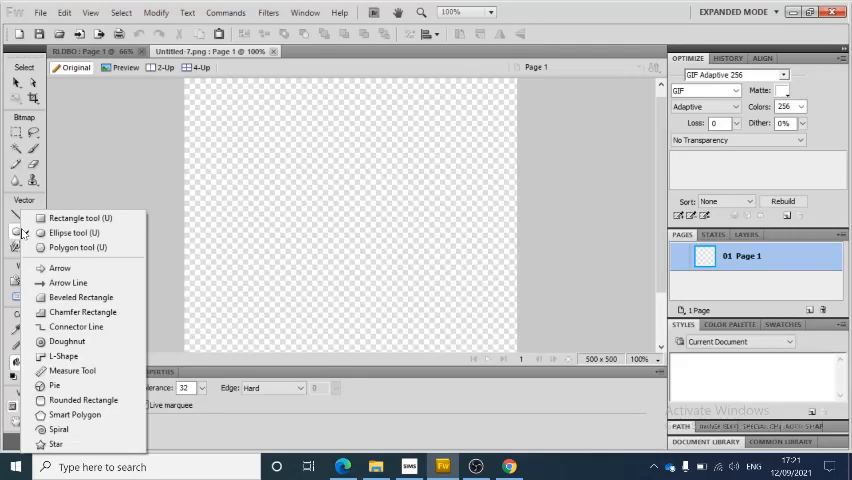
{"action": "mouse_move", "coordinate": [72, 370]}
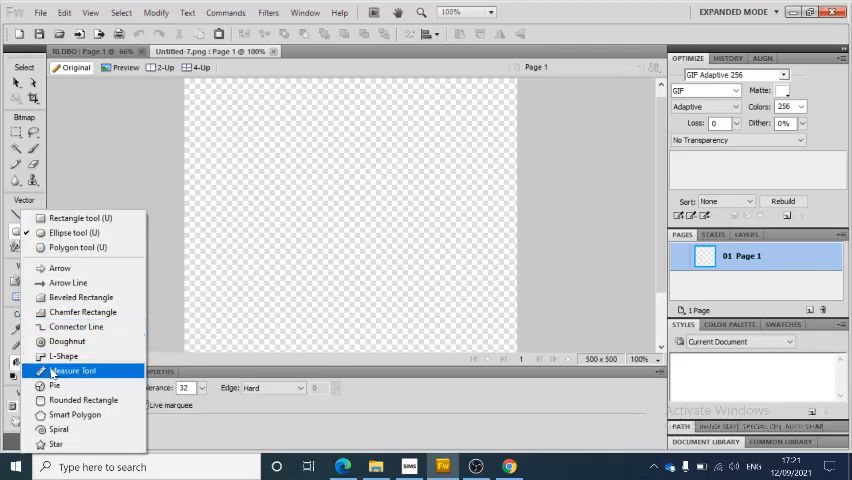
{"action": "mouse_move", "coordinate": [68, 340]}
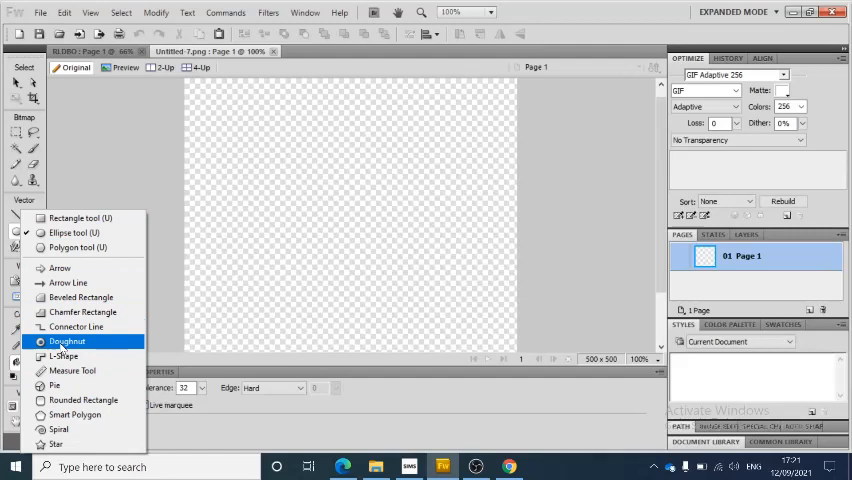
Step: Select the Doughnut vector shape and draw a large ring across the canvas
{"action": "left_click", "coordinate": [68, 340]}
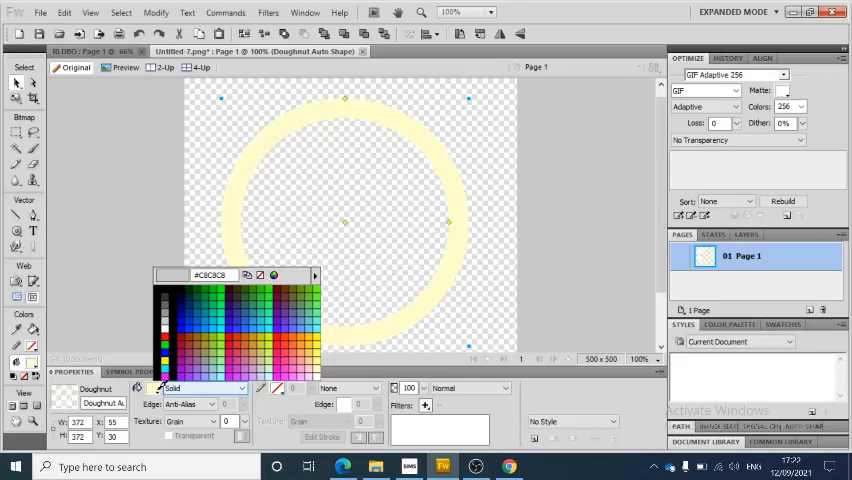
Step: Change the ring's fill from pale yellow to a bright saturated yellow in the Properties panel
{"action": "left_click", "coordinate": [188, 328]}
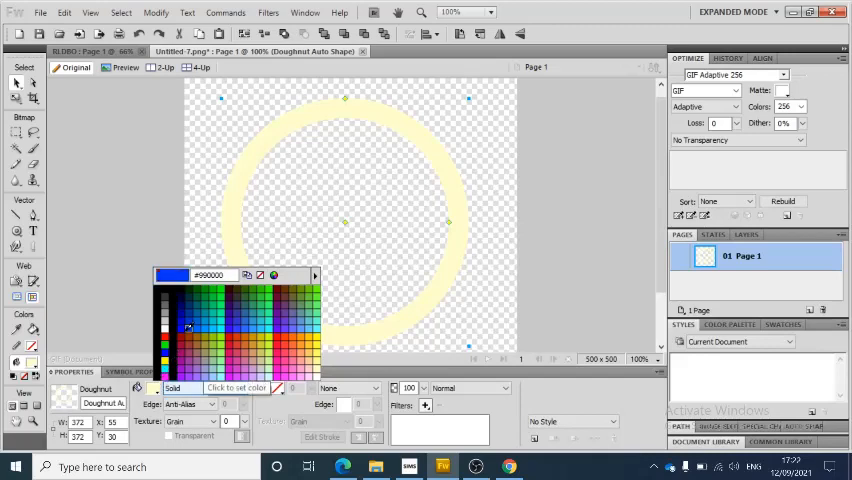
{"action": "left_click", "coordinate": [270, 318]}
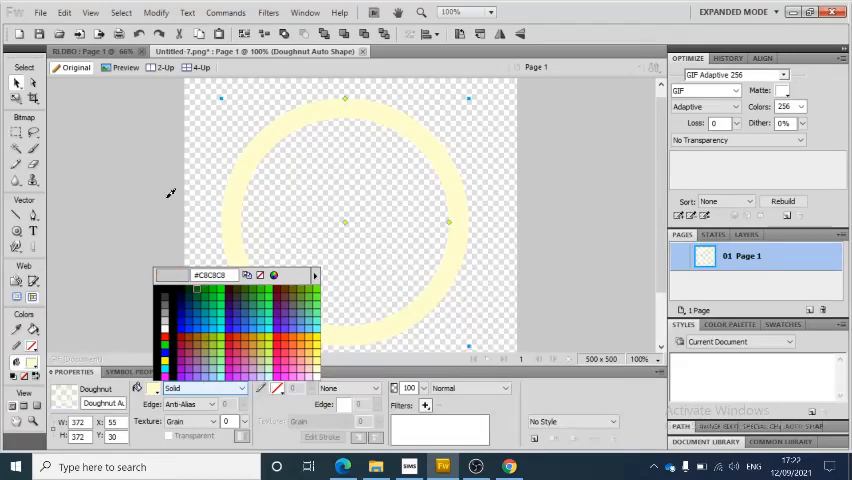
{"action": "left_click", "coordinate": [172, 282]}
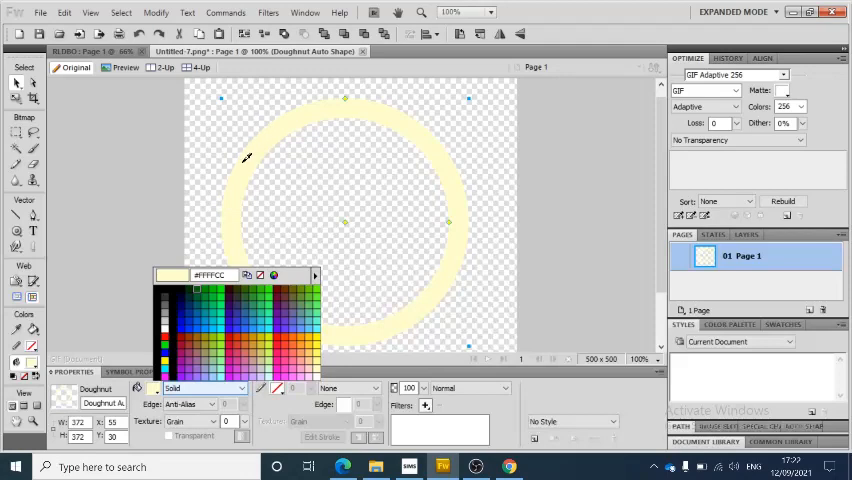
{"action": "left_click", "coordinate": [188, 324]}
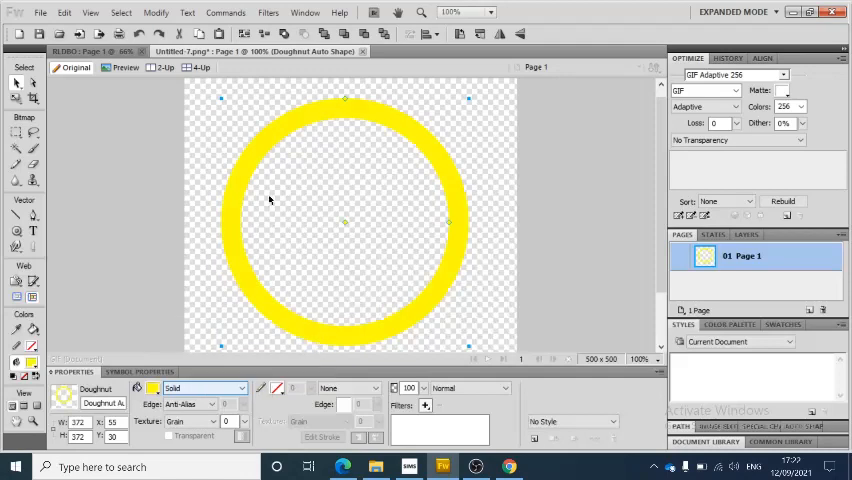
{"action": "mouse_move", "coordinate": [216, 270]}
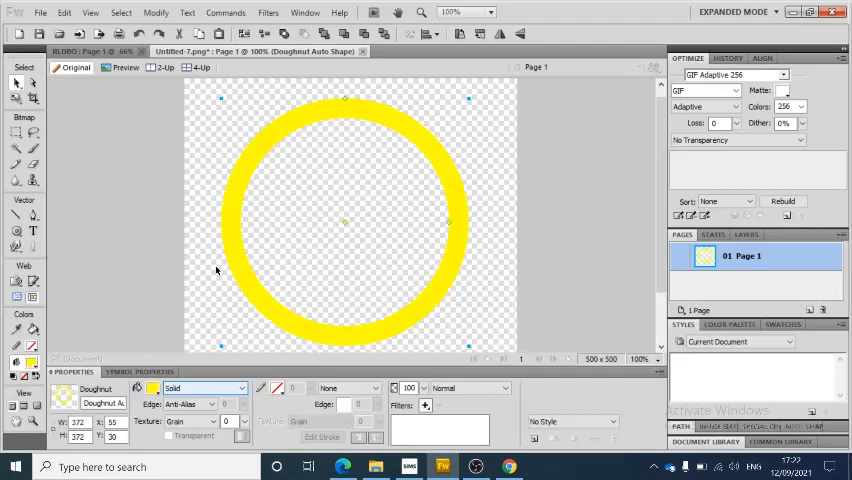